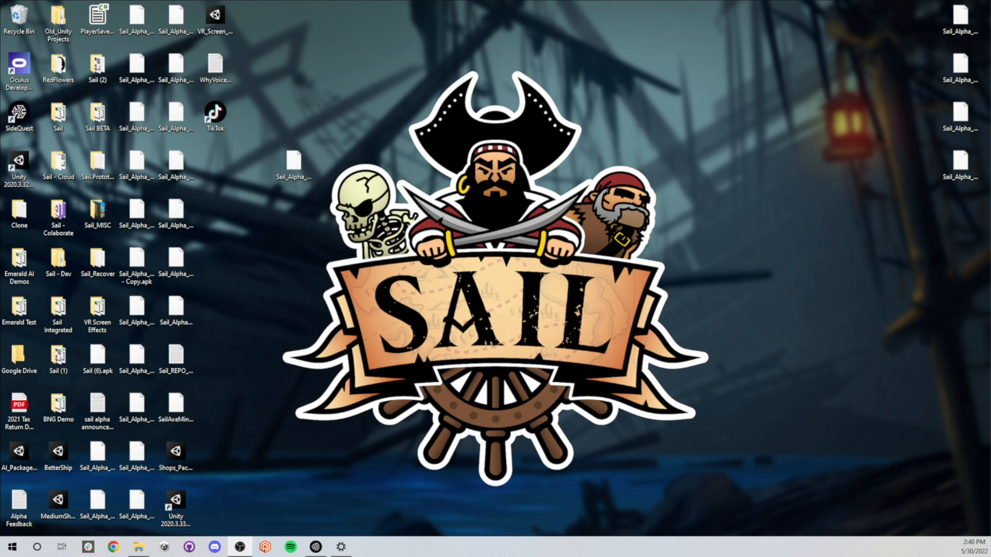
Launch SideQuest from the desktop to reach the Sail game page
double_click(19, 117)
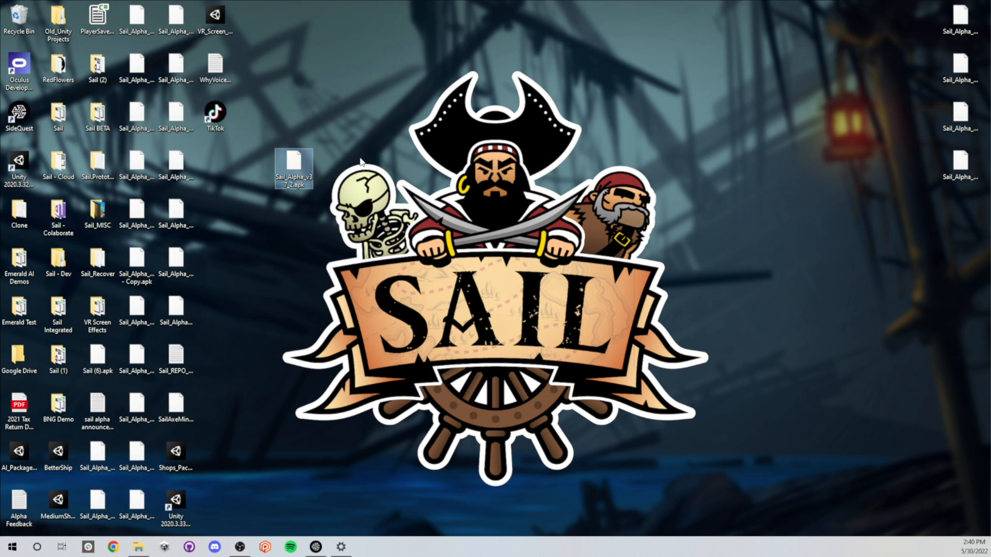
mouse_move(470, 532)
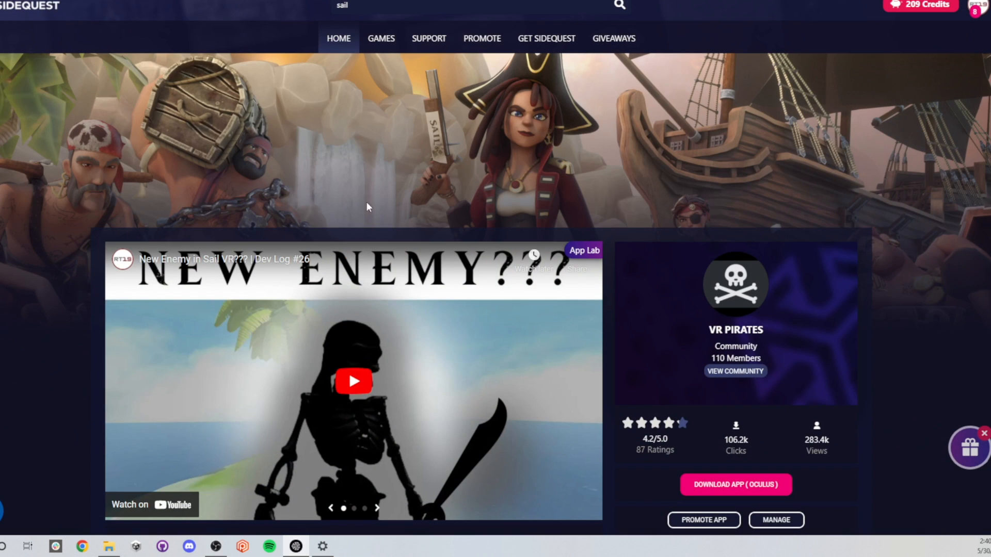
mouse_move(155, 84)
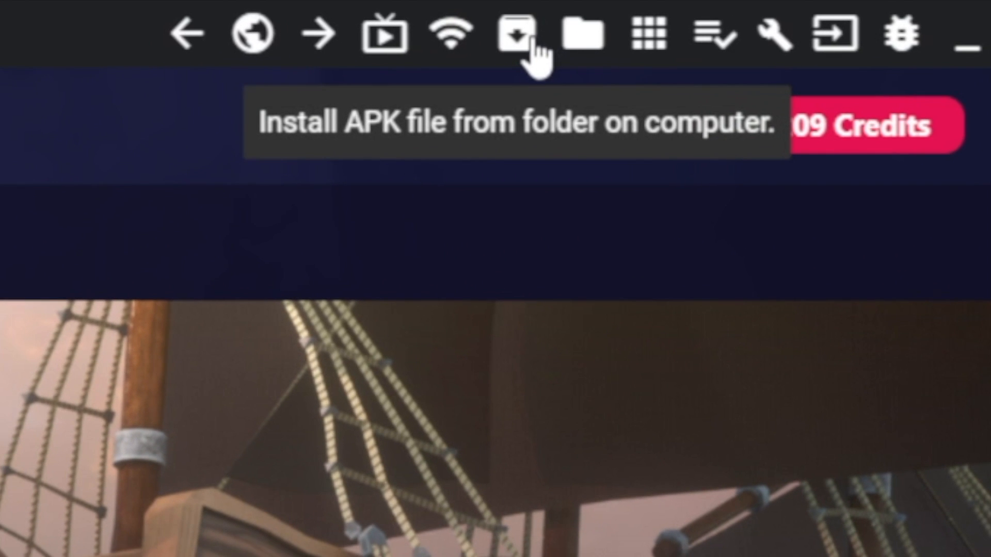
Choose Sail_Alpha_v37_2.apk from the Desktop in the Install APK file dialog
click(519, 35)
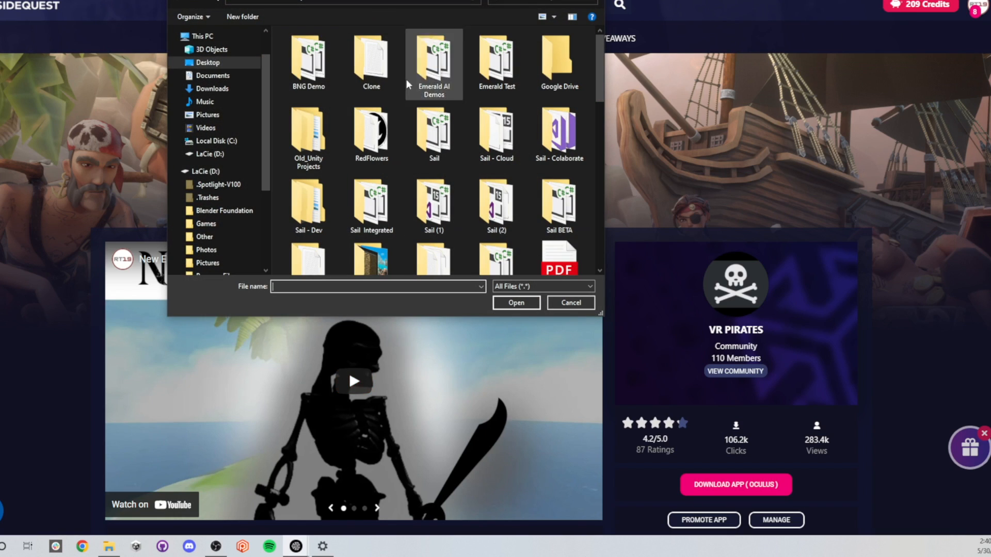
click(370, 202)
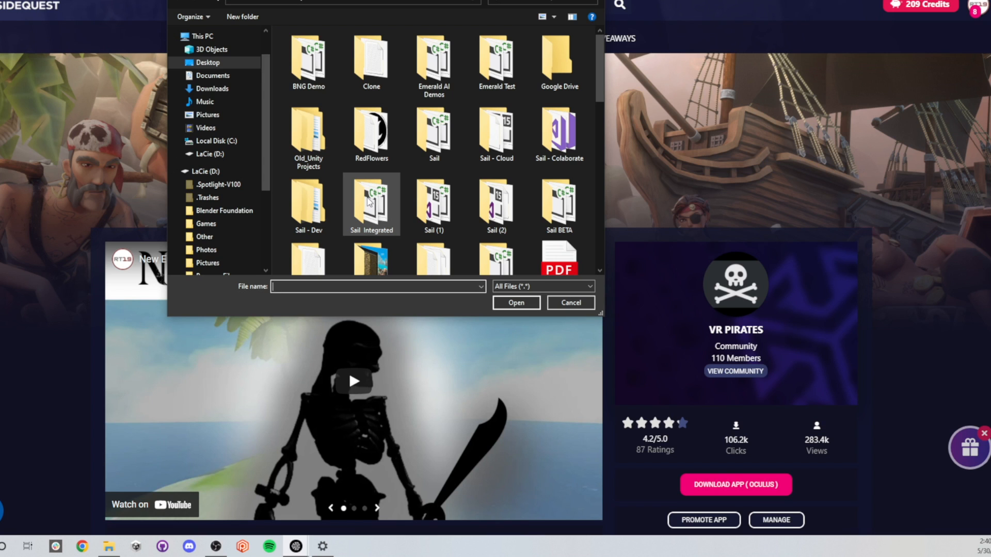
mouse_move(372, 200)
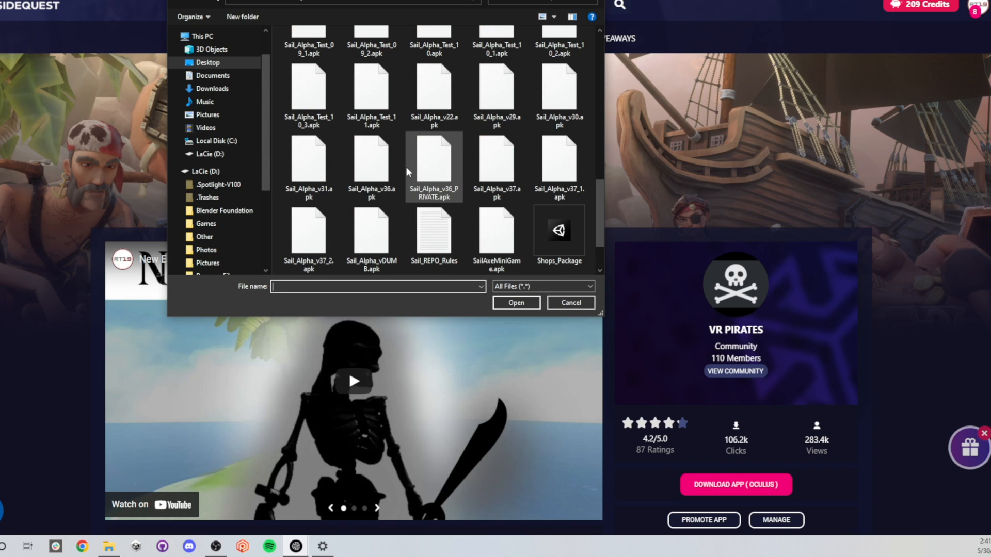
click(370, 165)
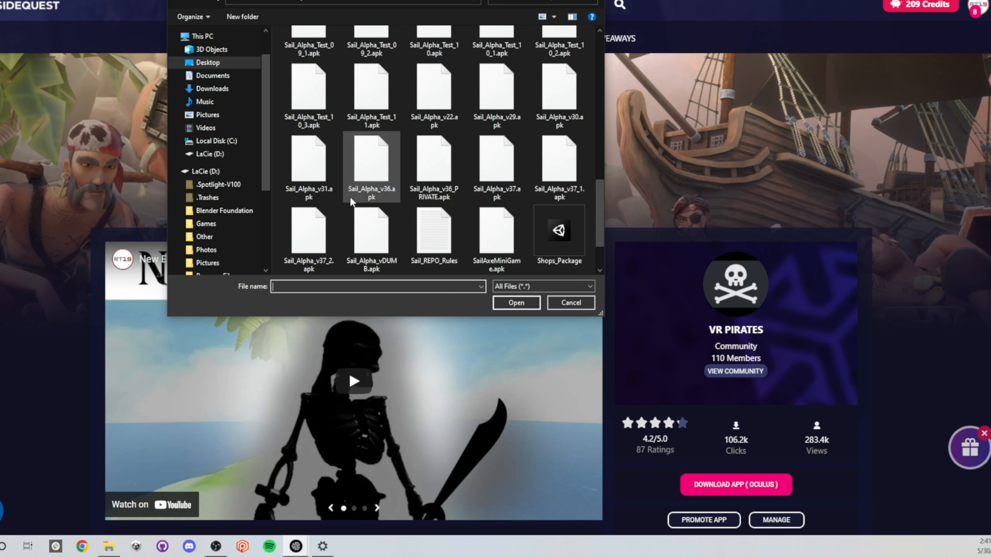
scroll(down, 3)
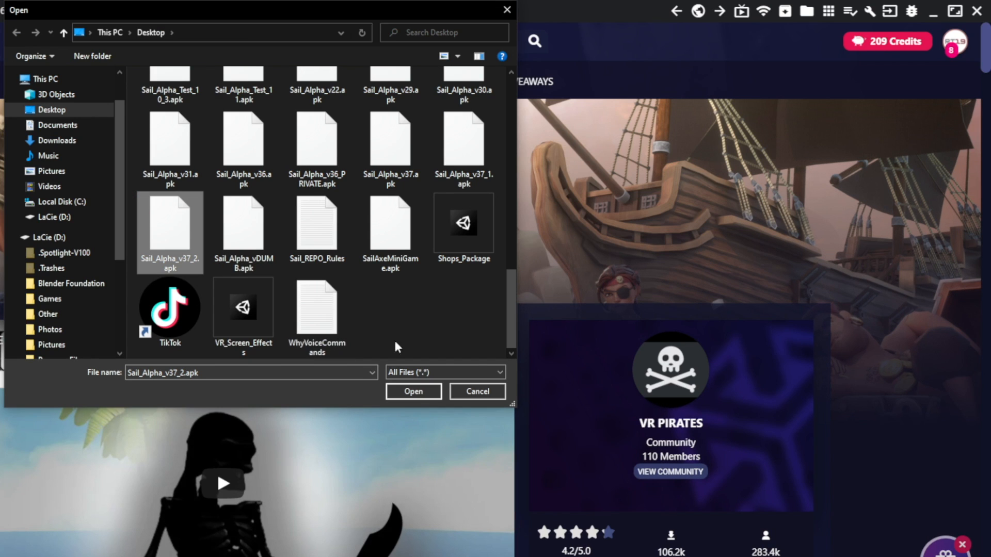
mouse_move(413, 391)
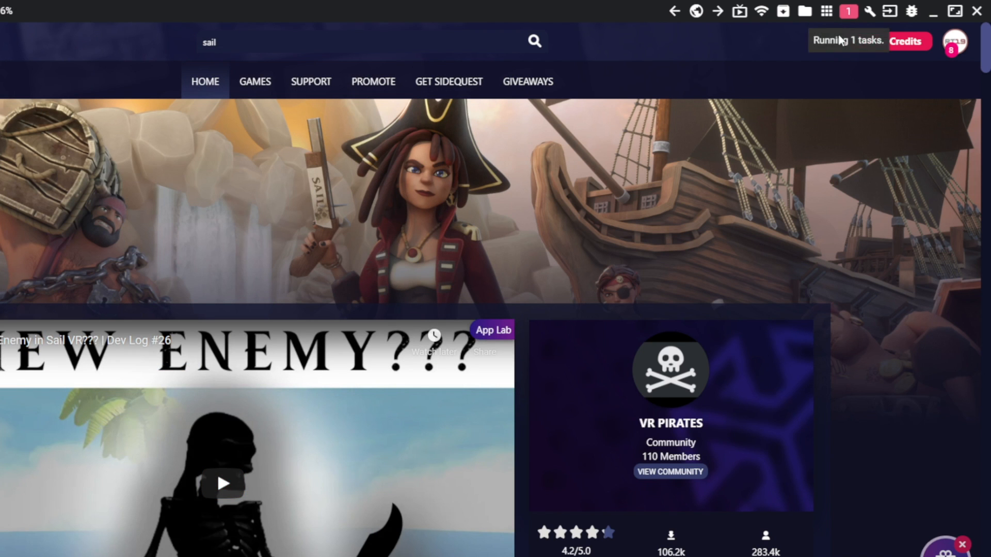
Show the running-tasks list until the Sail install reads 'APK installed ok!!'
click(846, 40)
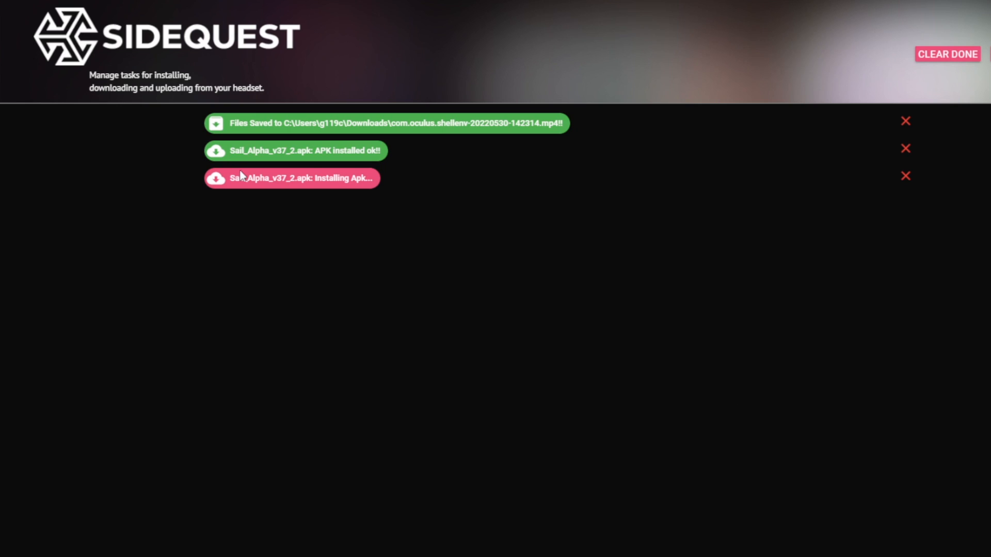
mouse_move(423, 188)
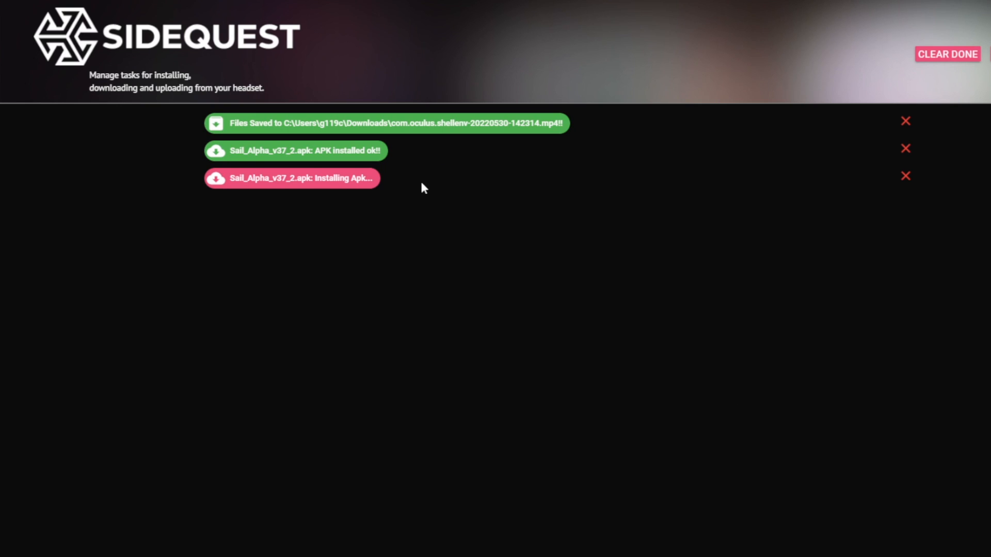
mouse_move(404, 171)
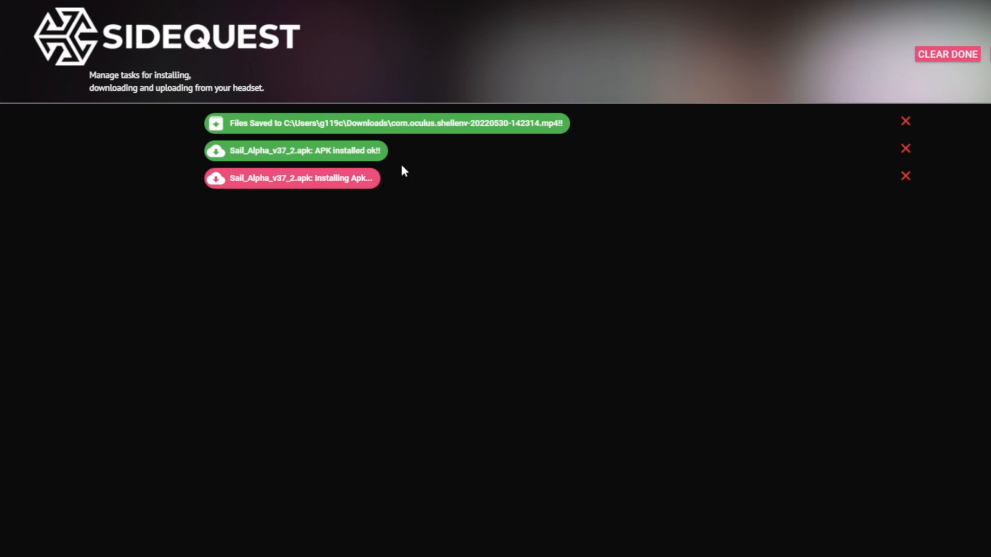
mouse_move(305, 250)
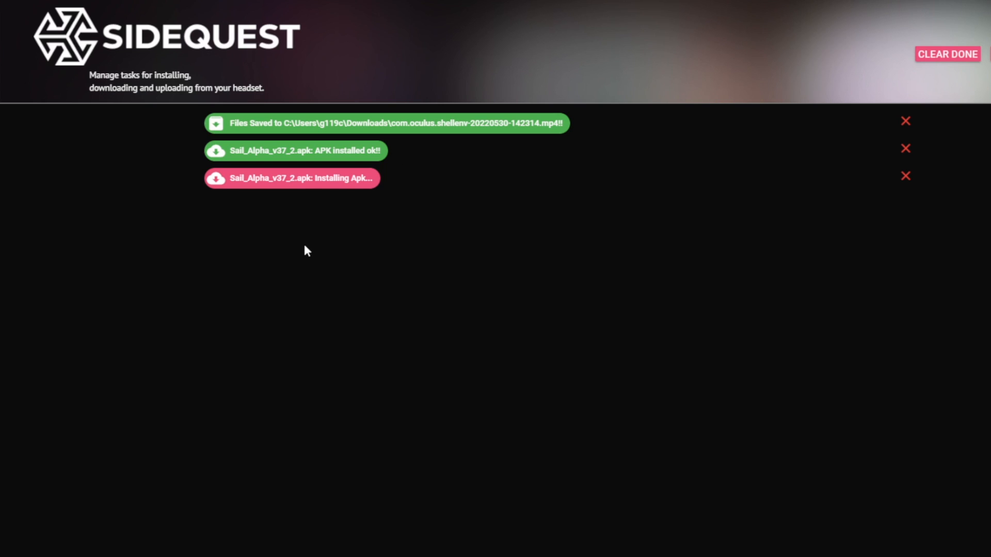
mouse_move(256, 282)
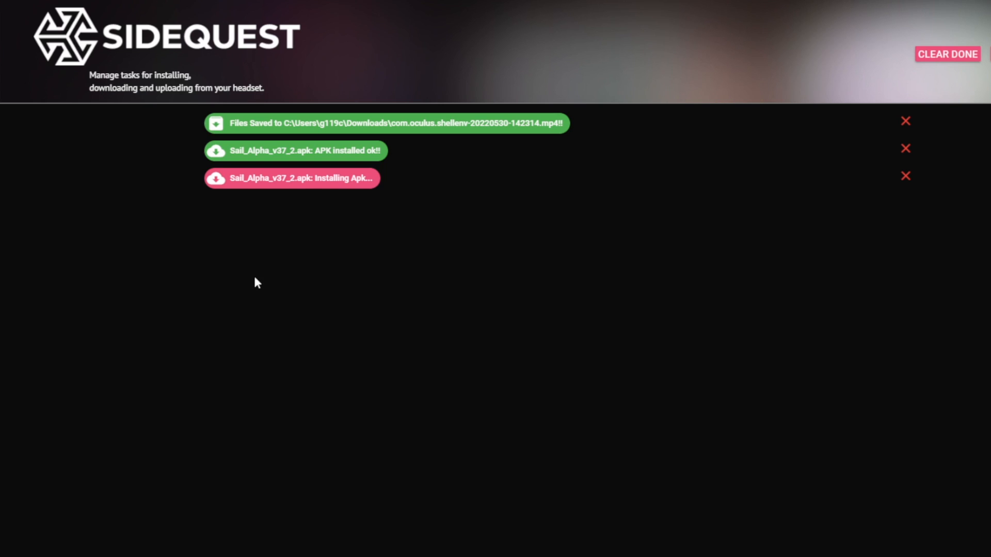
mouse_move(235, 283)
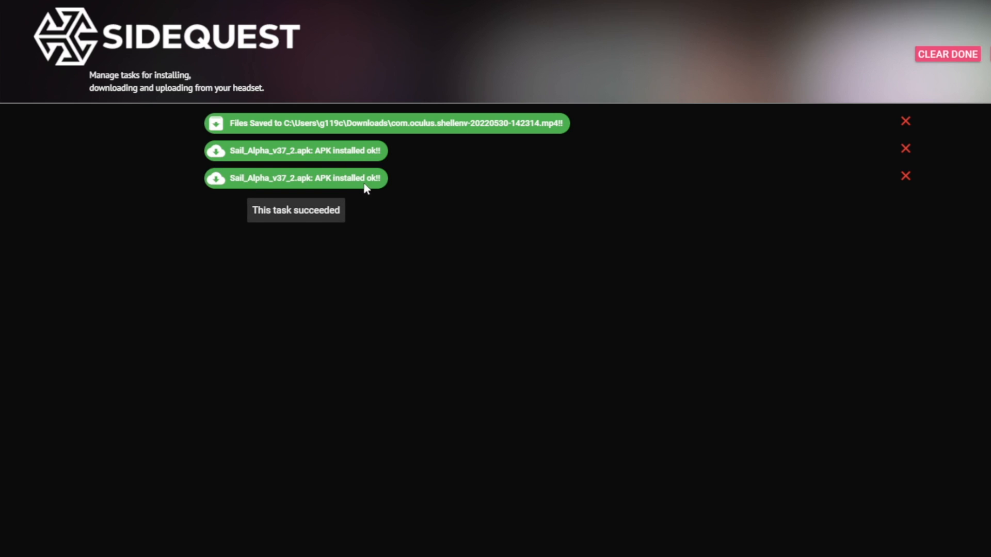
mouse_move(468, 204)
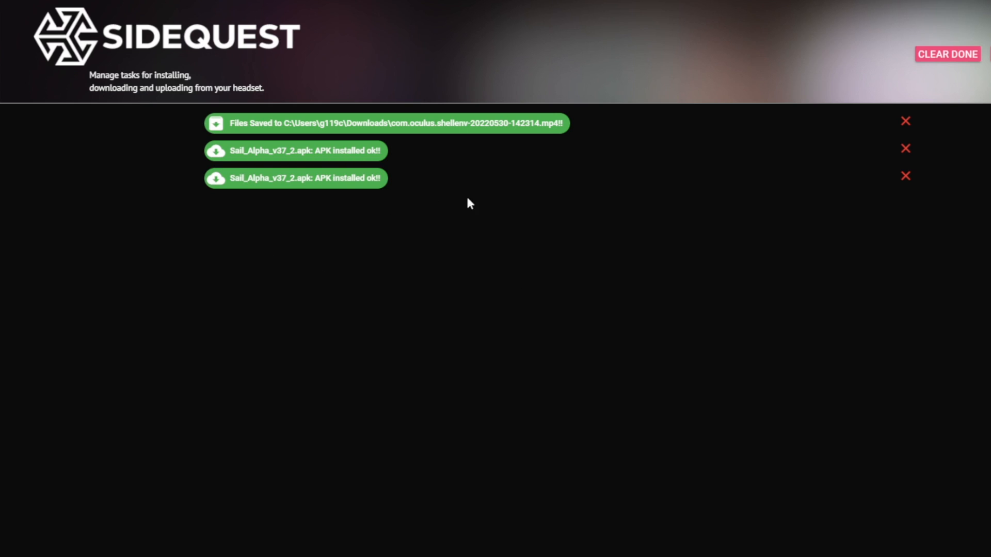
mouse_move(258, 423)
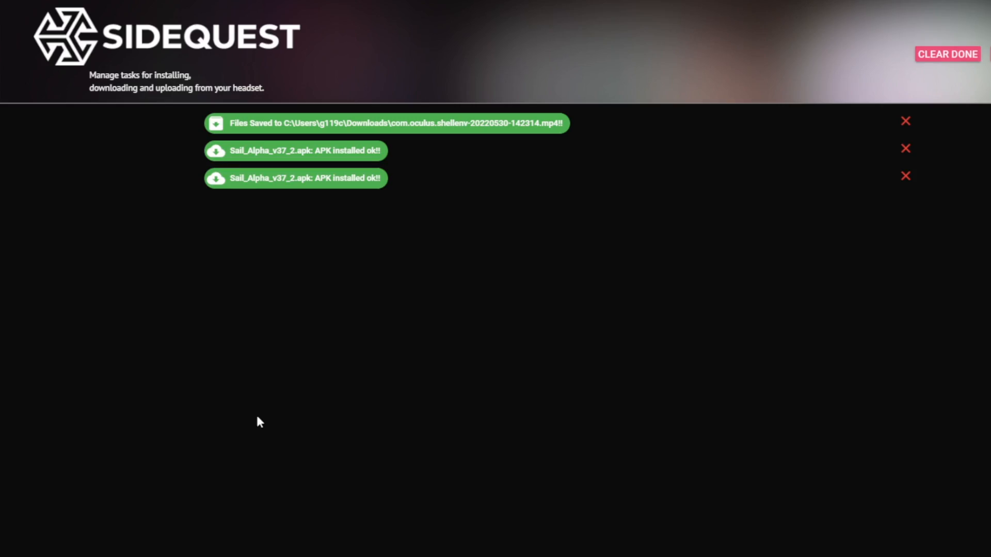